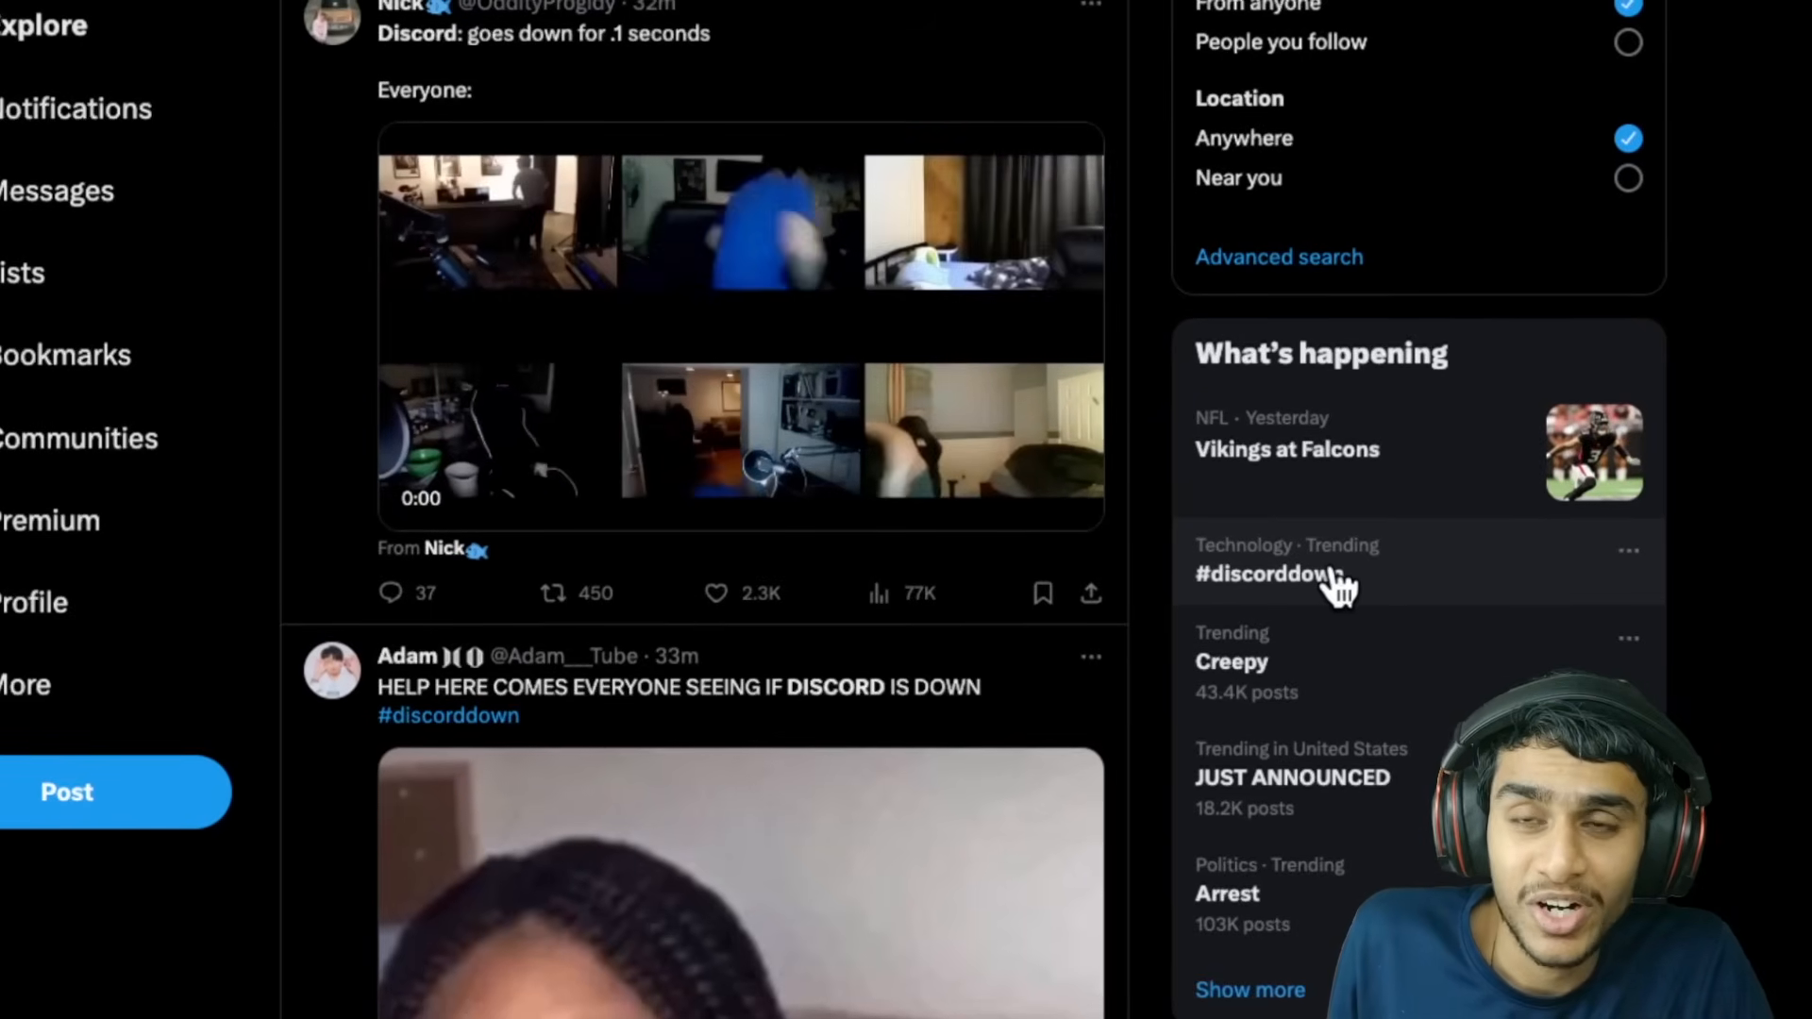
# Step: View posts under the #discorddown trend and scroll to the Is Discord Down? account's outage post
pyautogui.click(1272, 577)
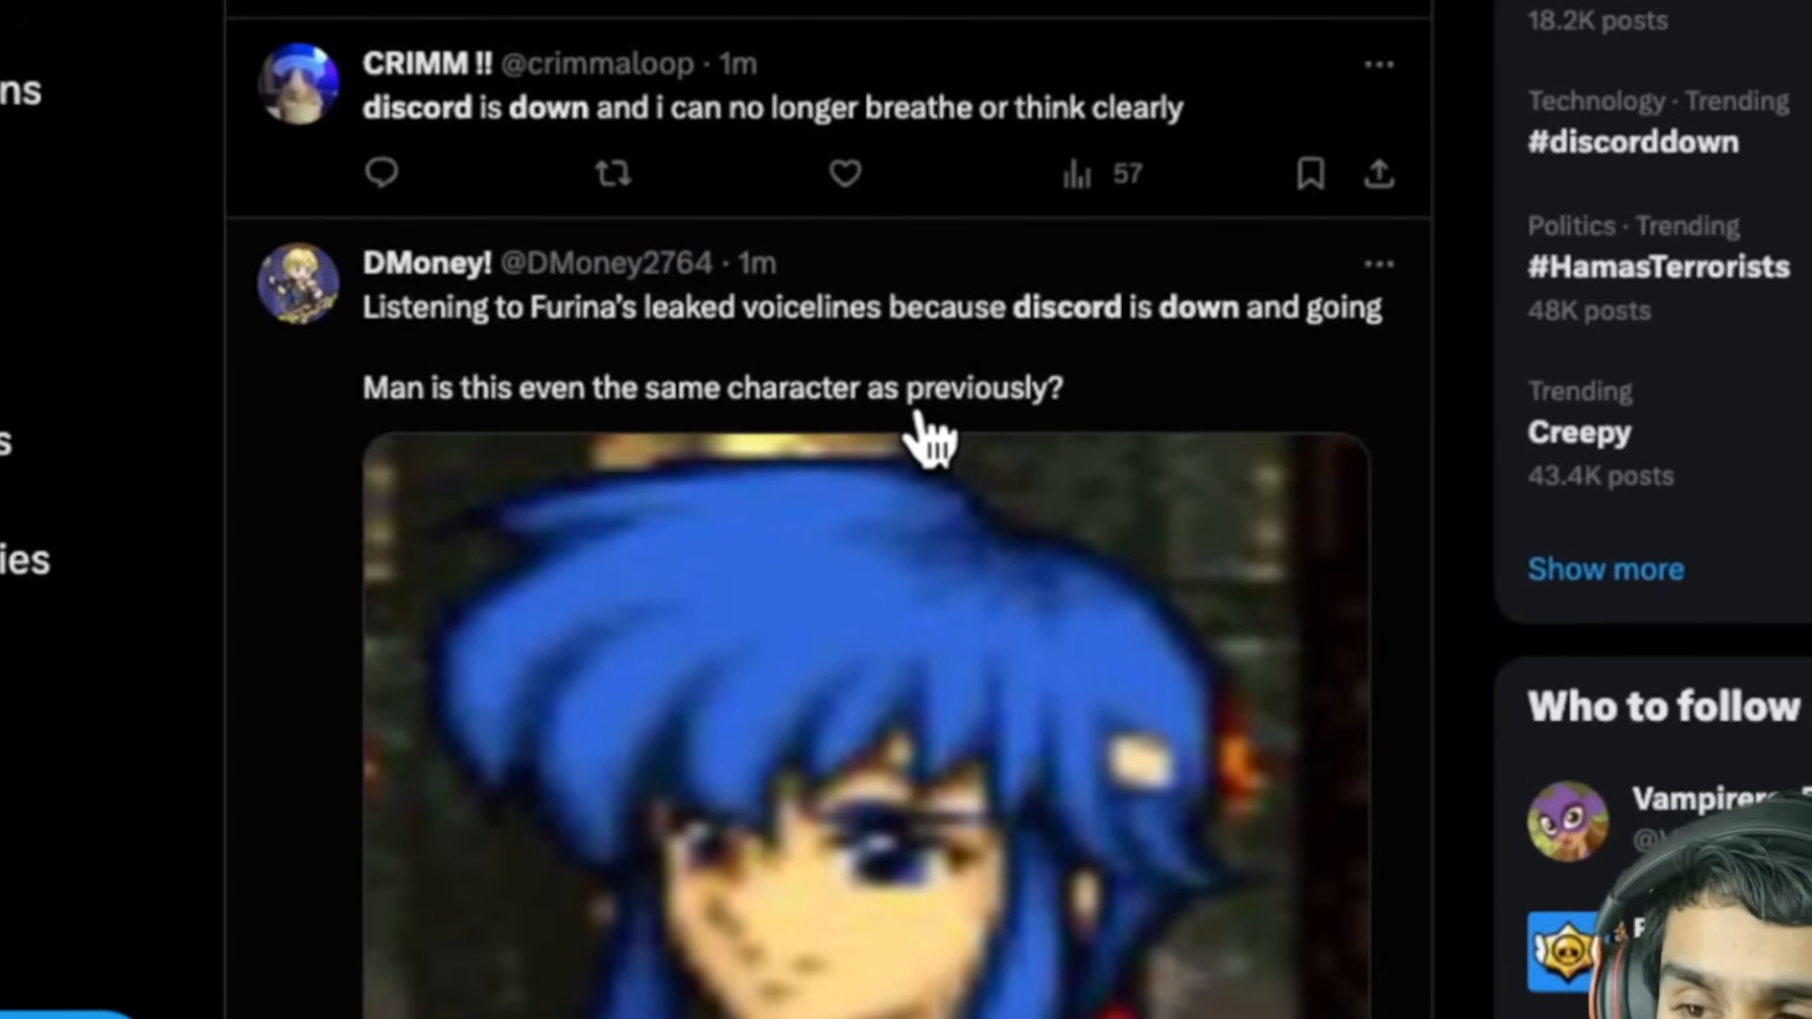
pyautogui.scroll(-3)
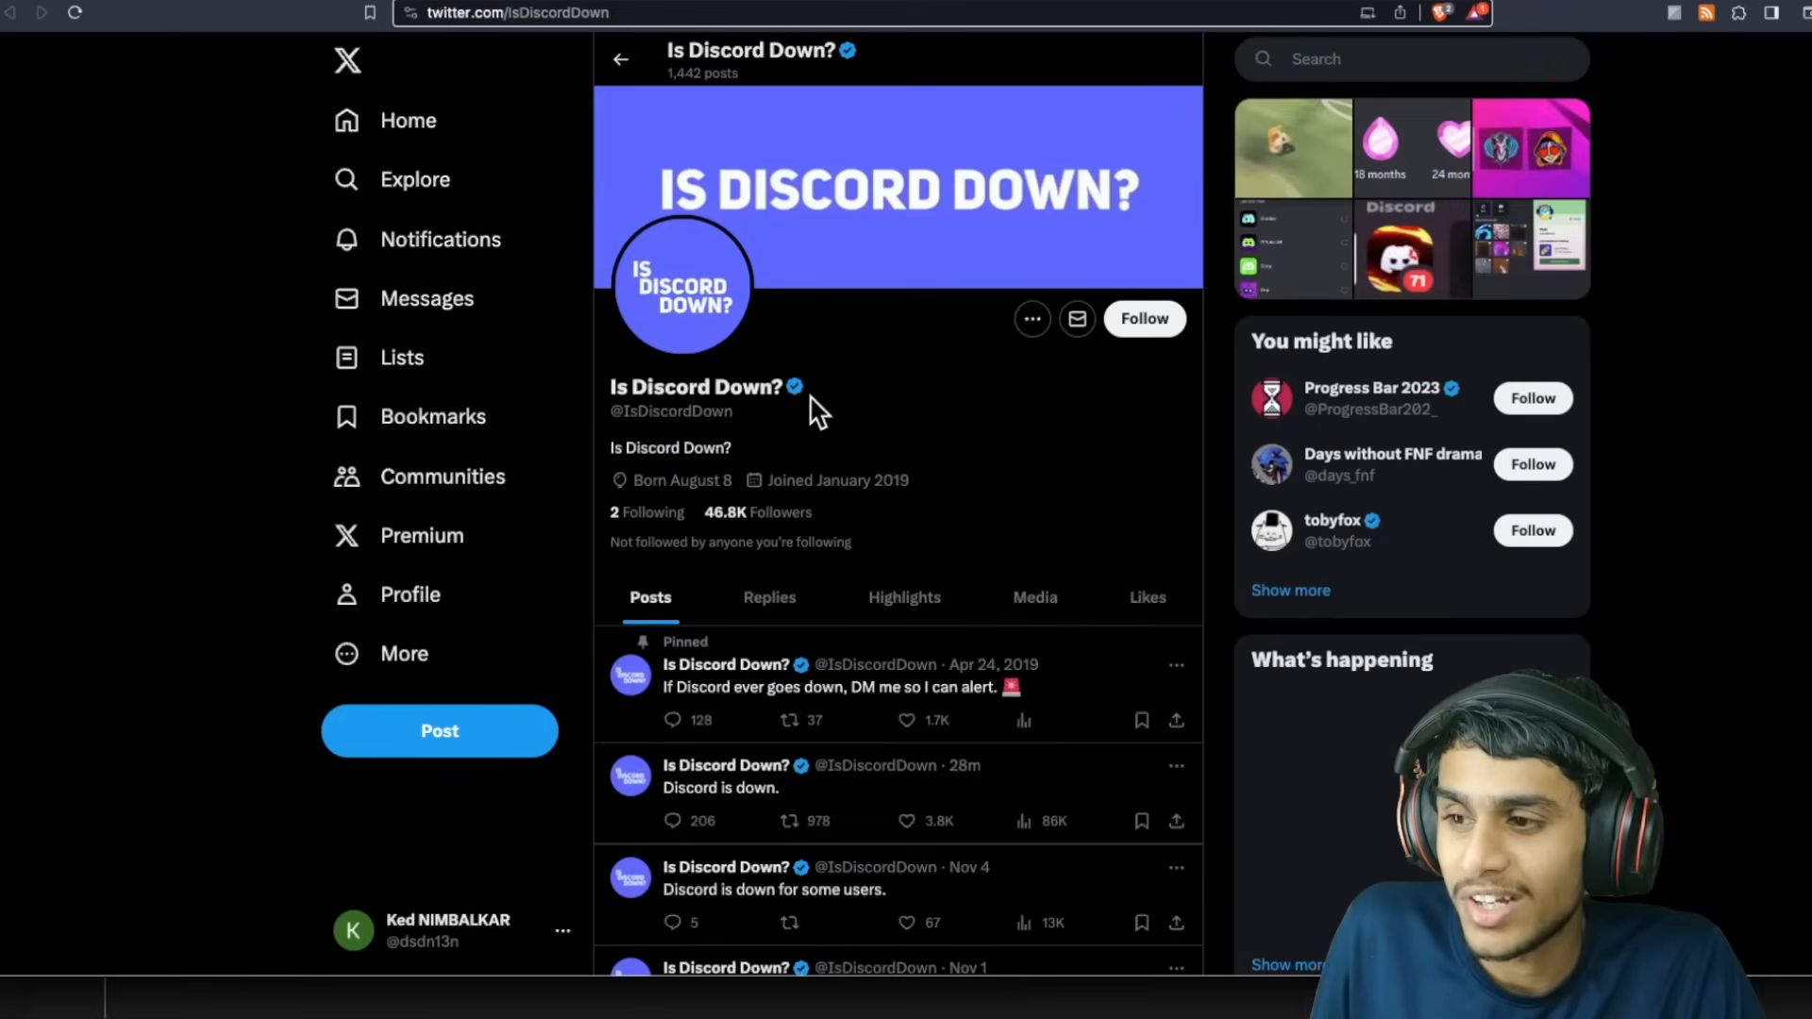
# Step: Scroll the Latest results for 'discord down' to read recent outage posts
pyautogui.scroll(-3)
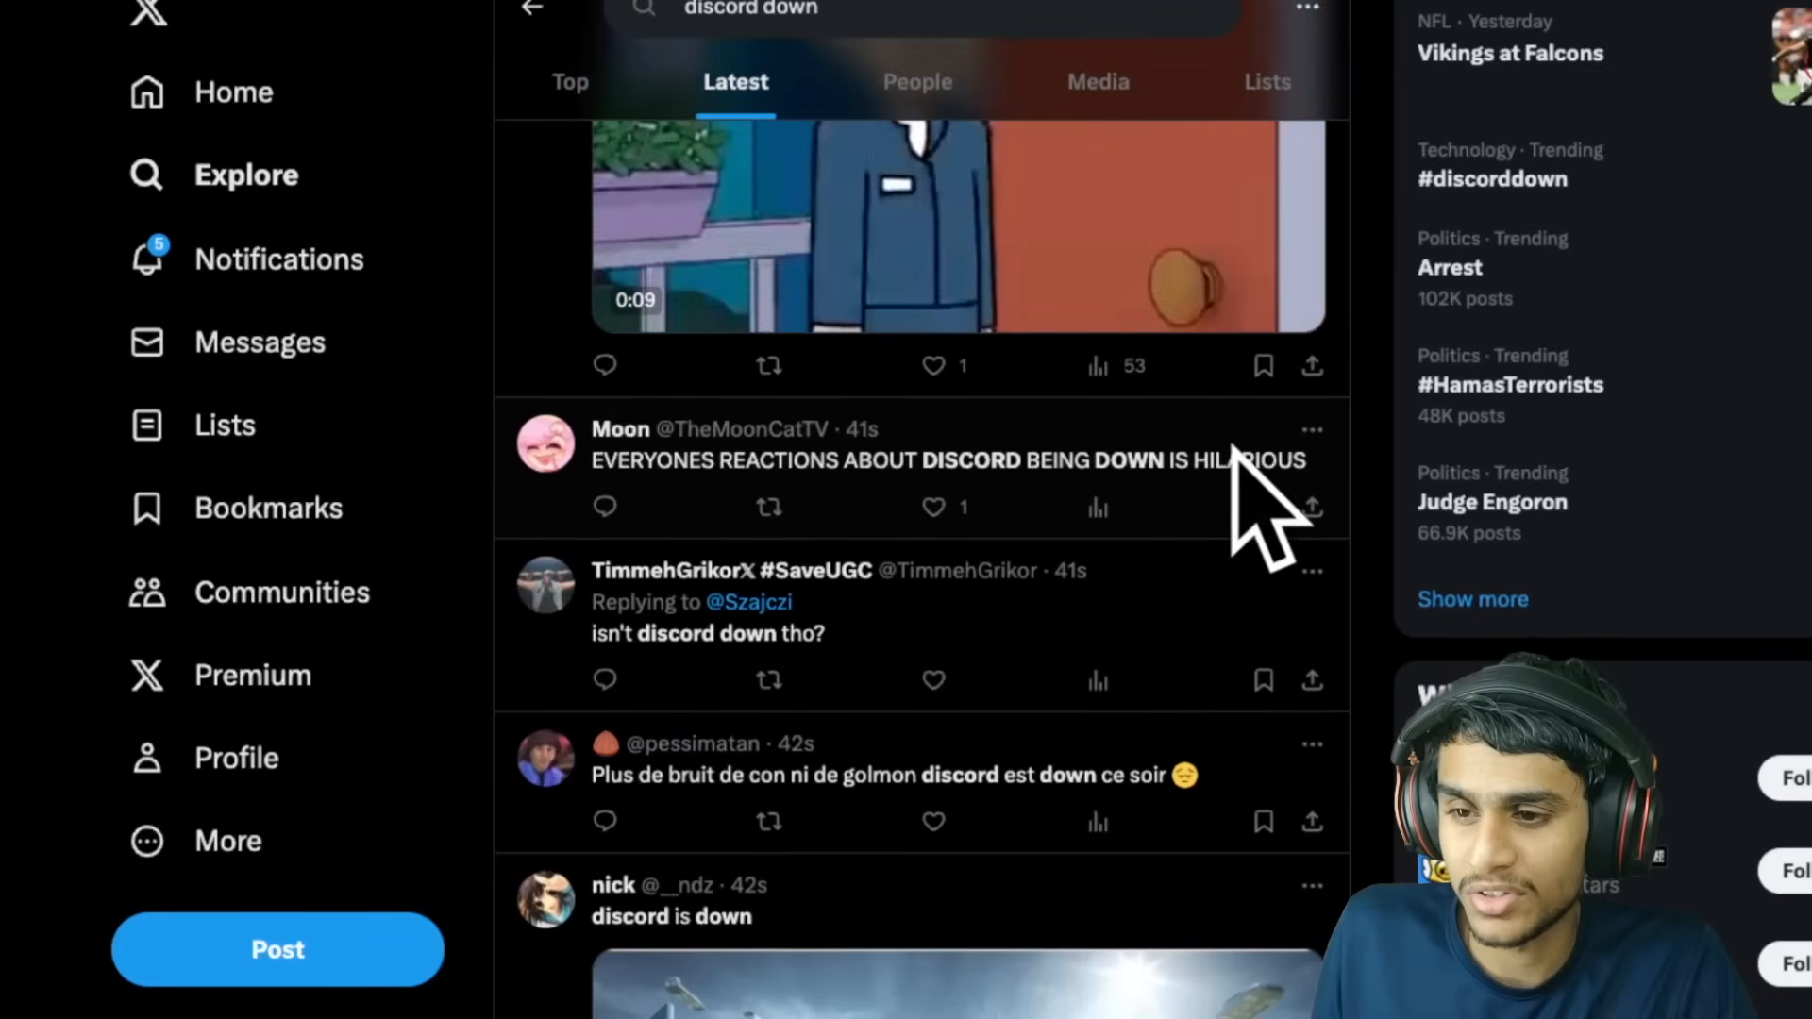
pyautogui.scroll(-3)
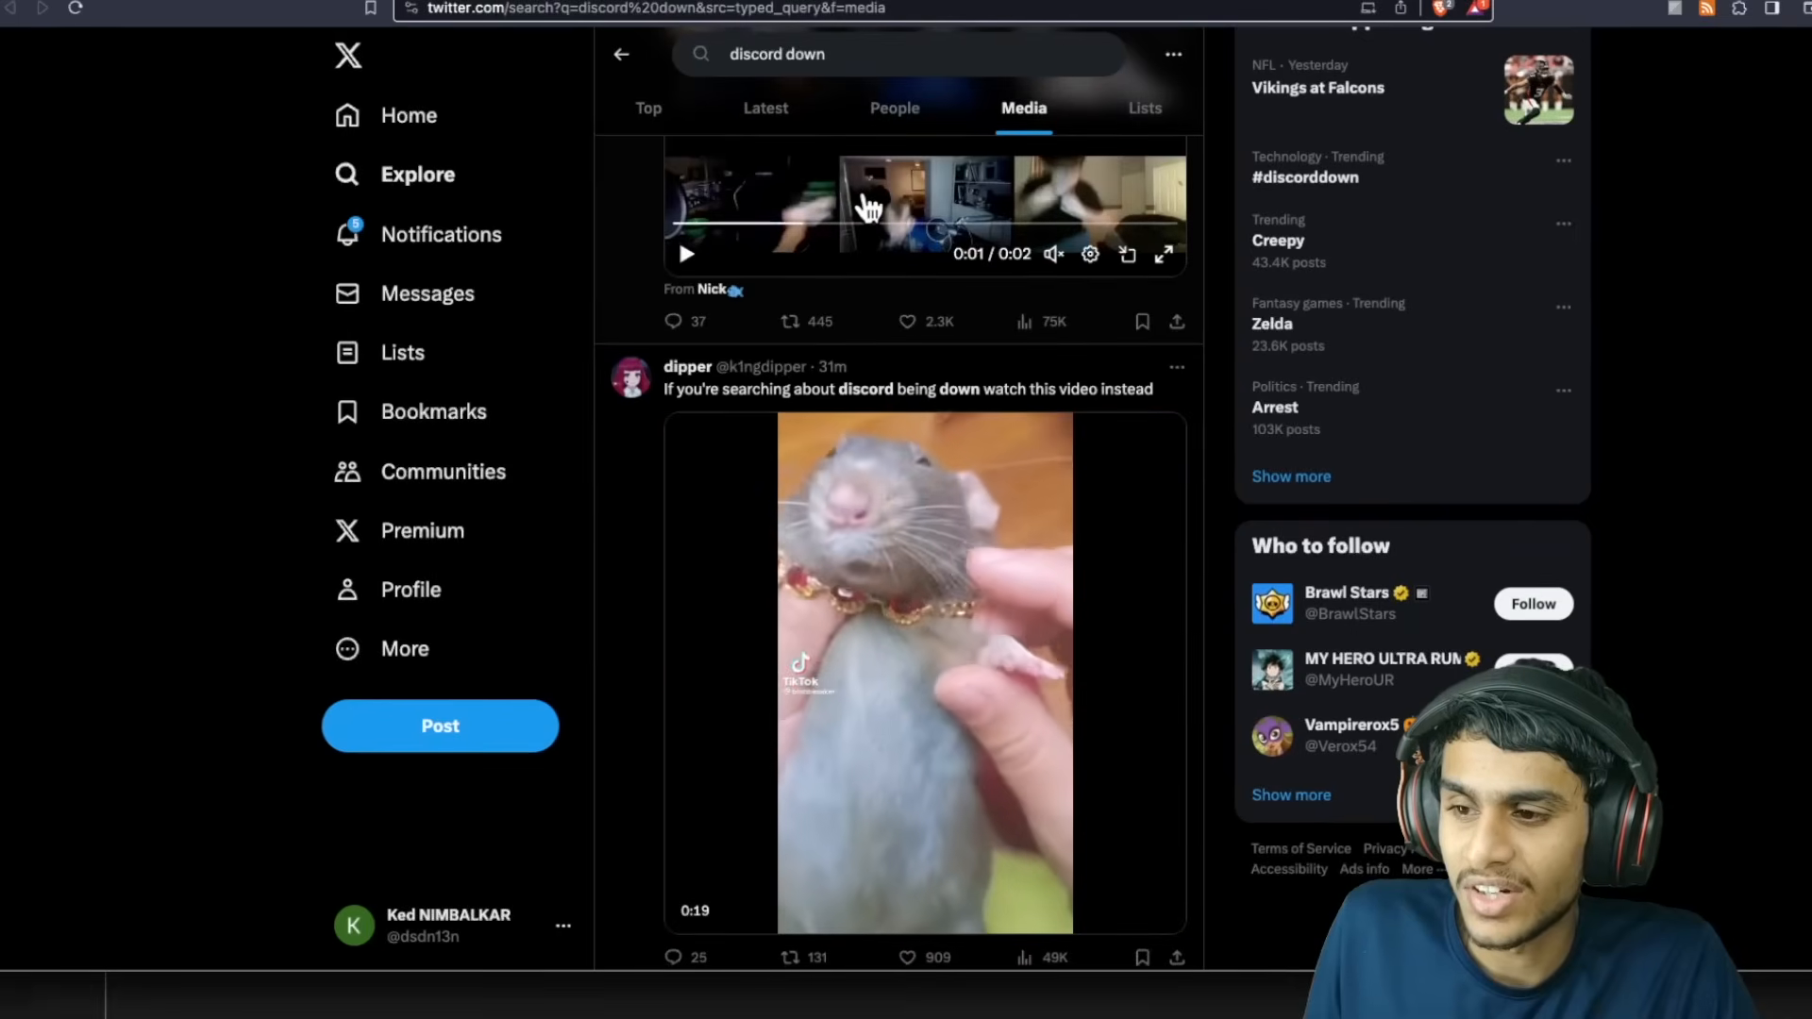
pyautogui.click(765, 107)
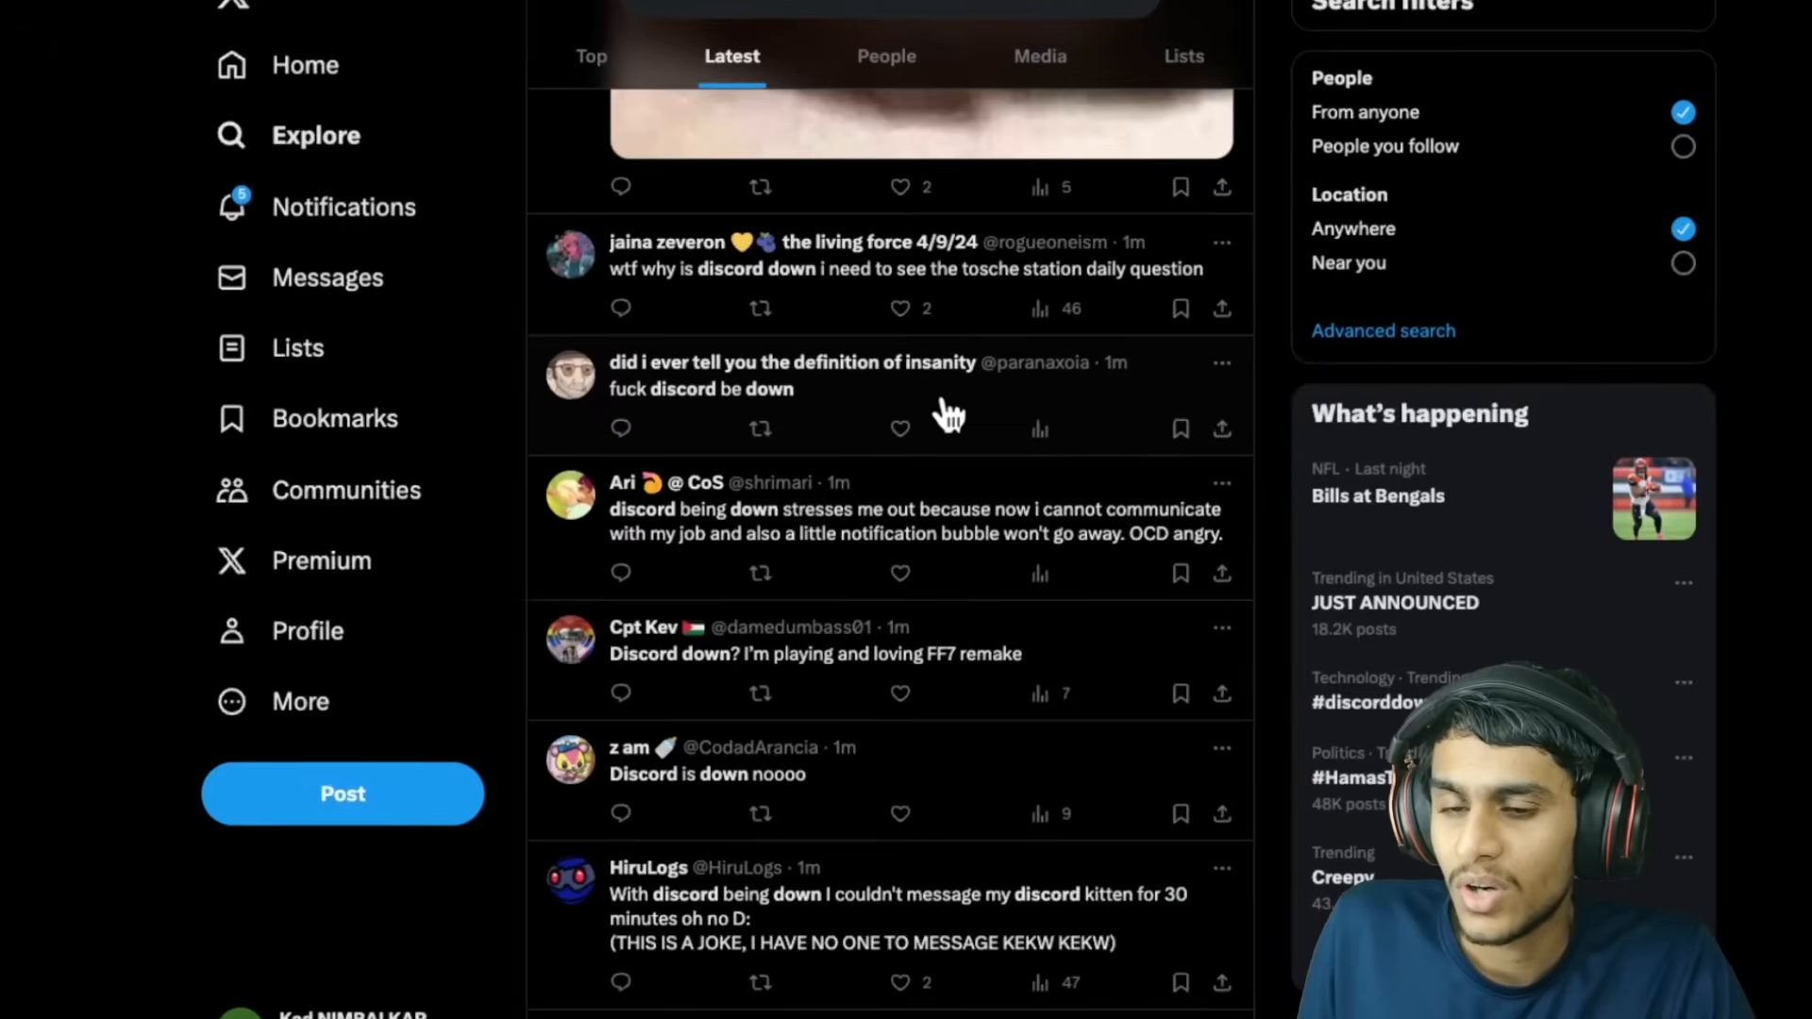
pyautogui.scroll(-3)
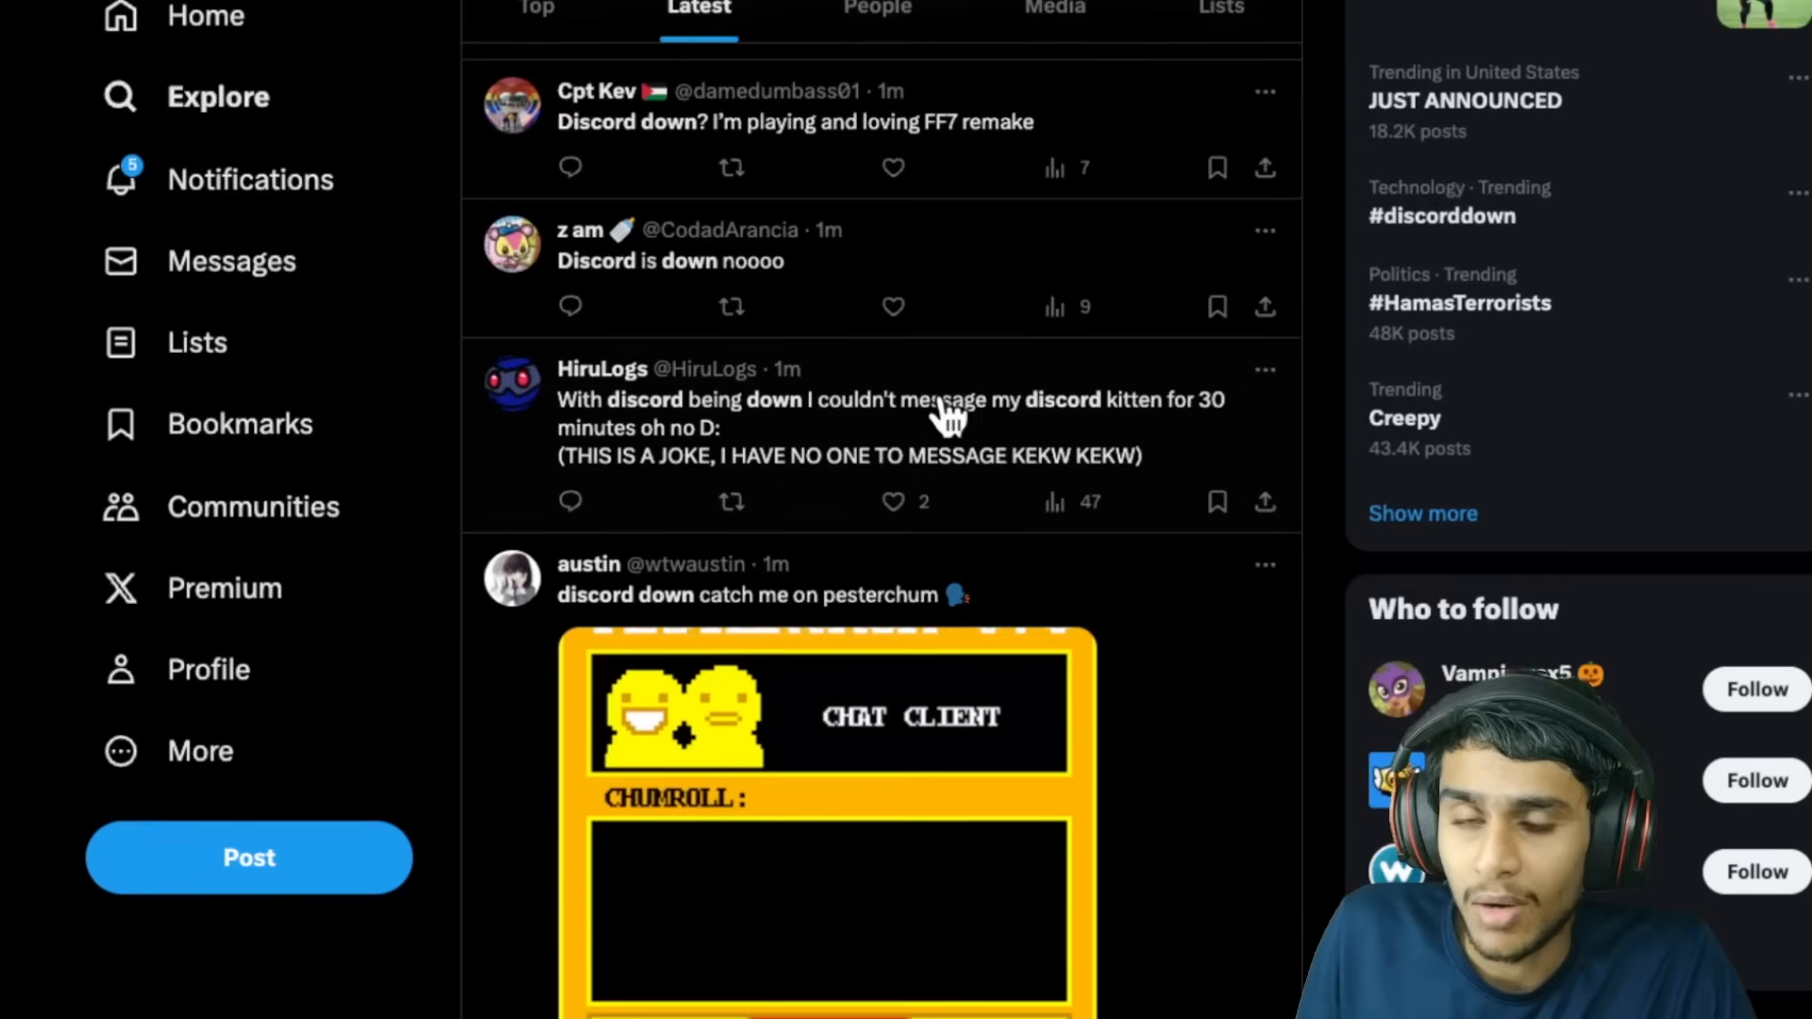
pyautogui.scroll(-3)
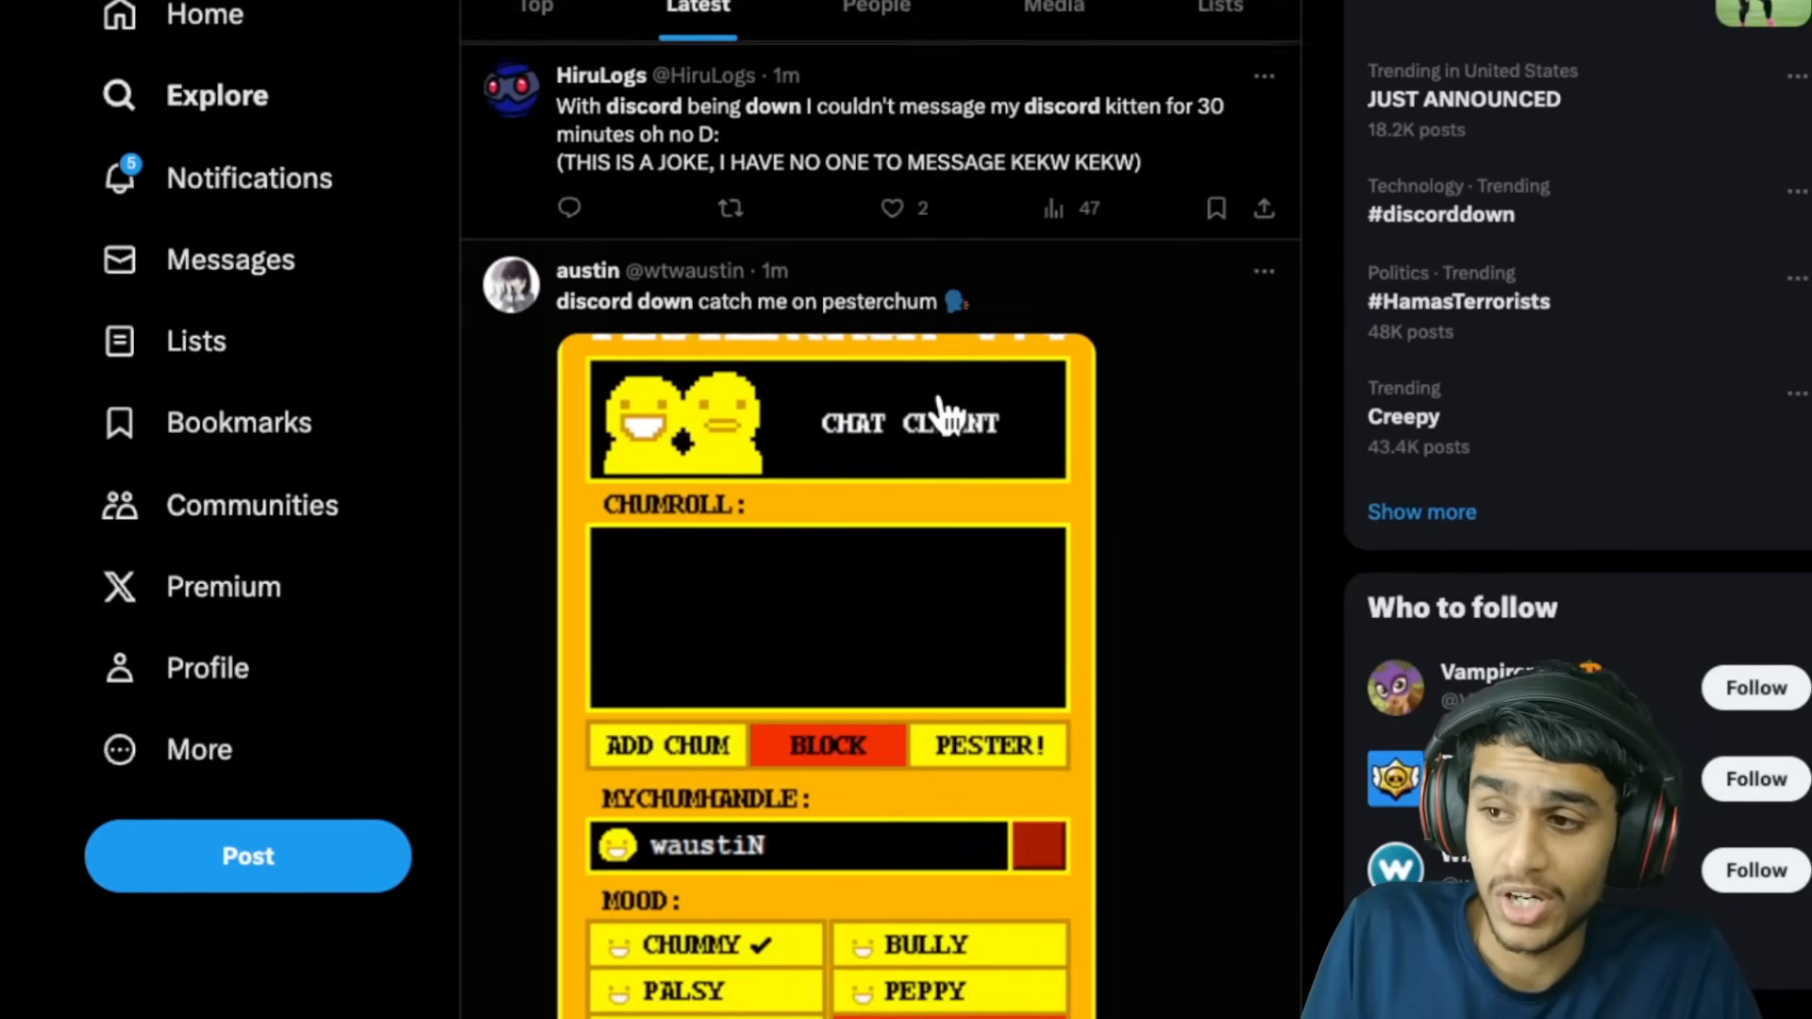
pyautogui.scroll(-3)
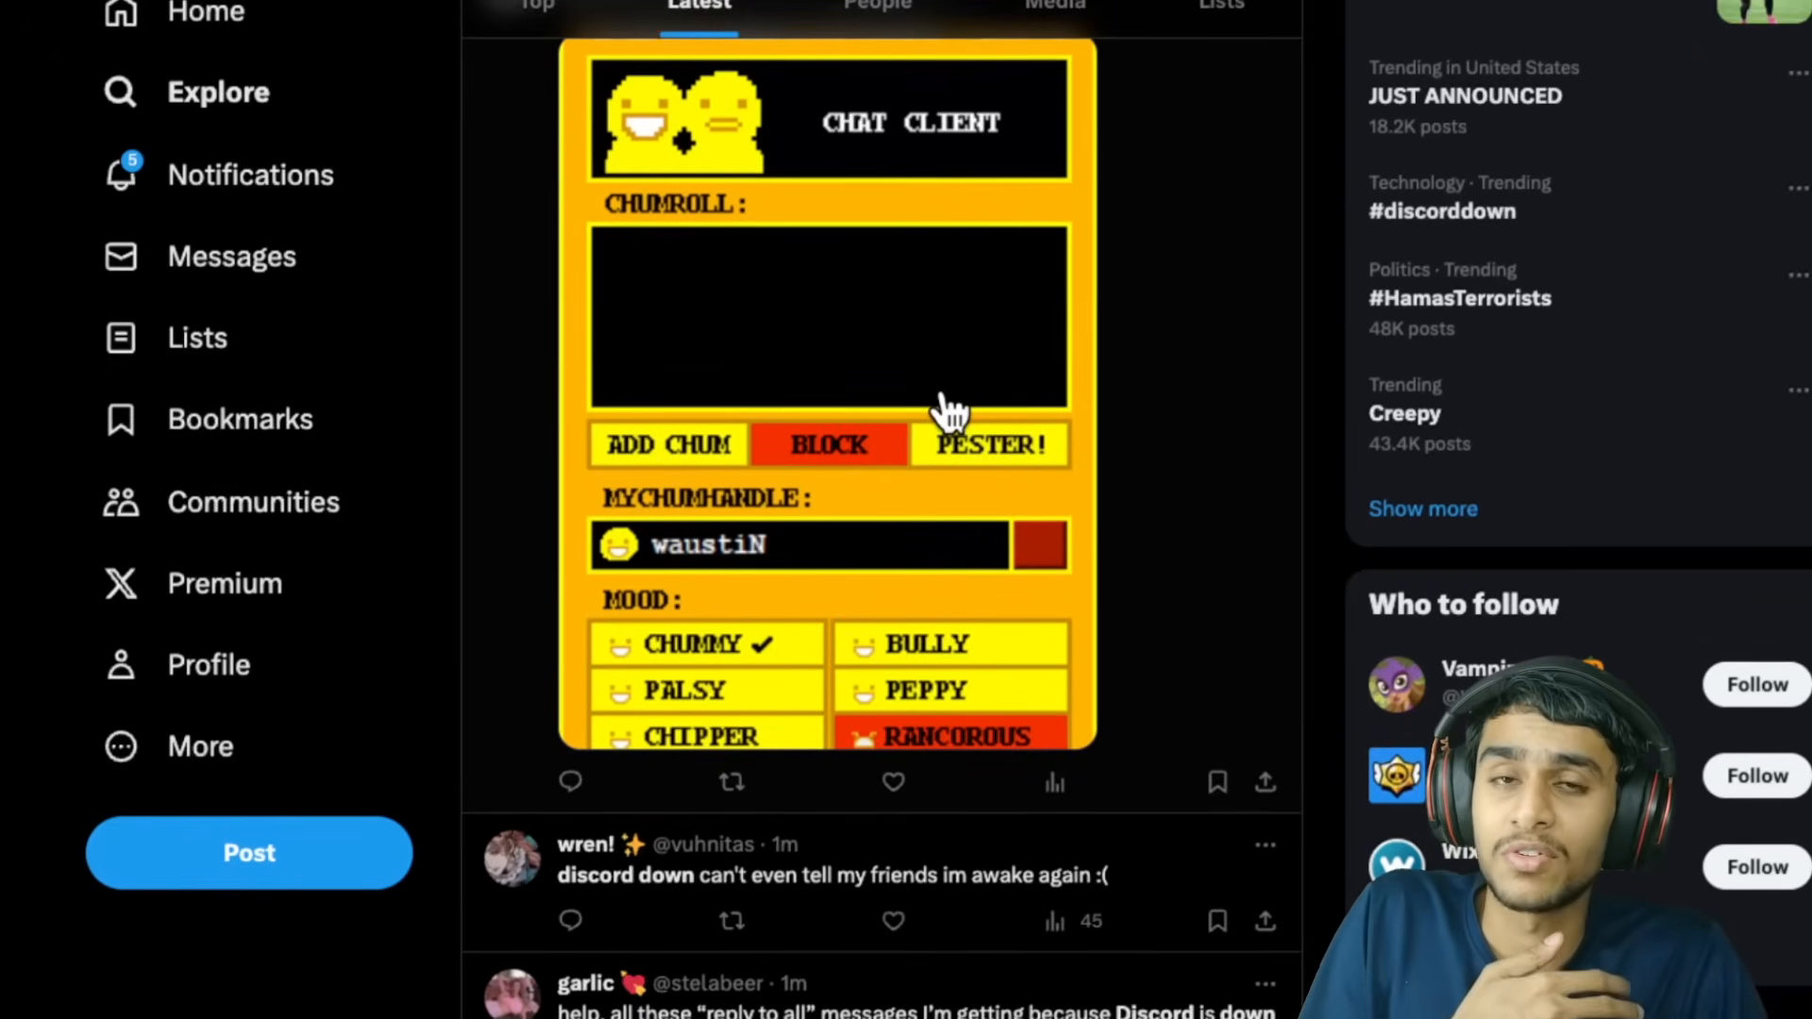
pyautogui.scroll(-3)
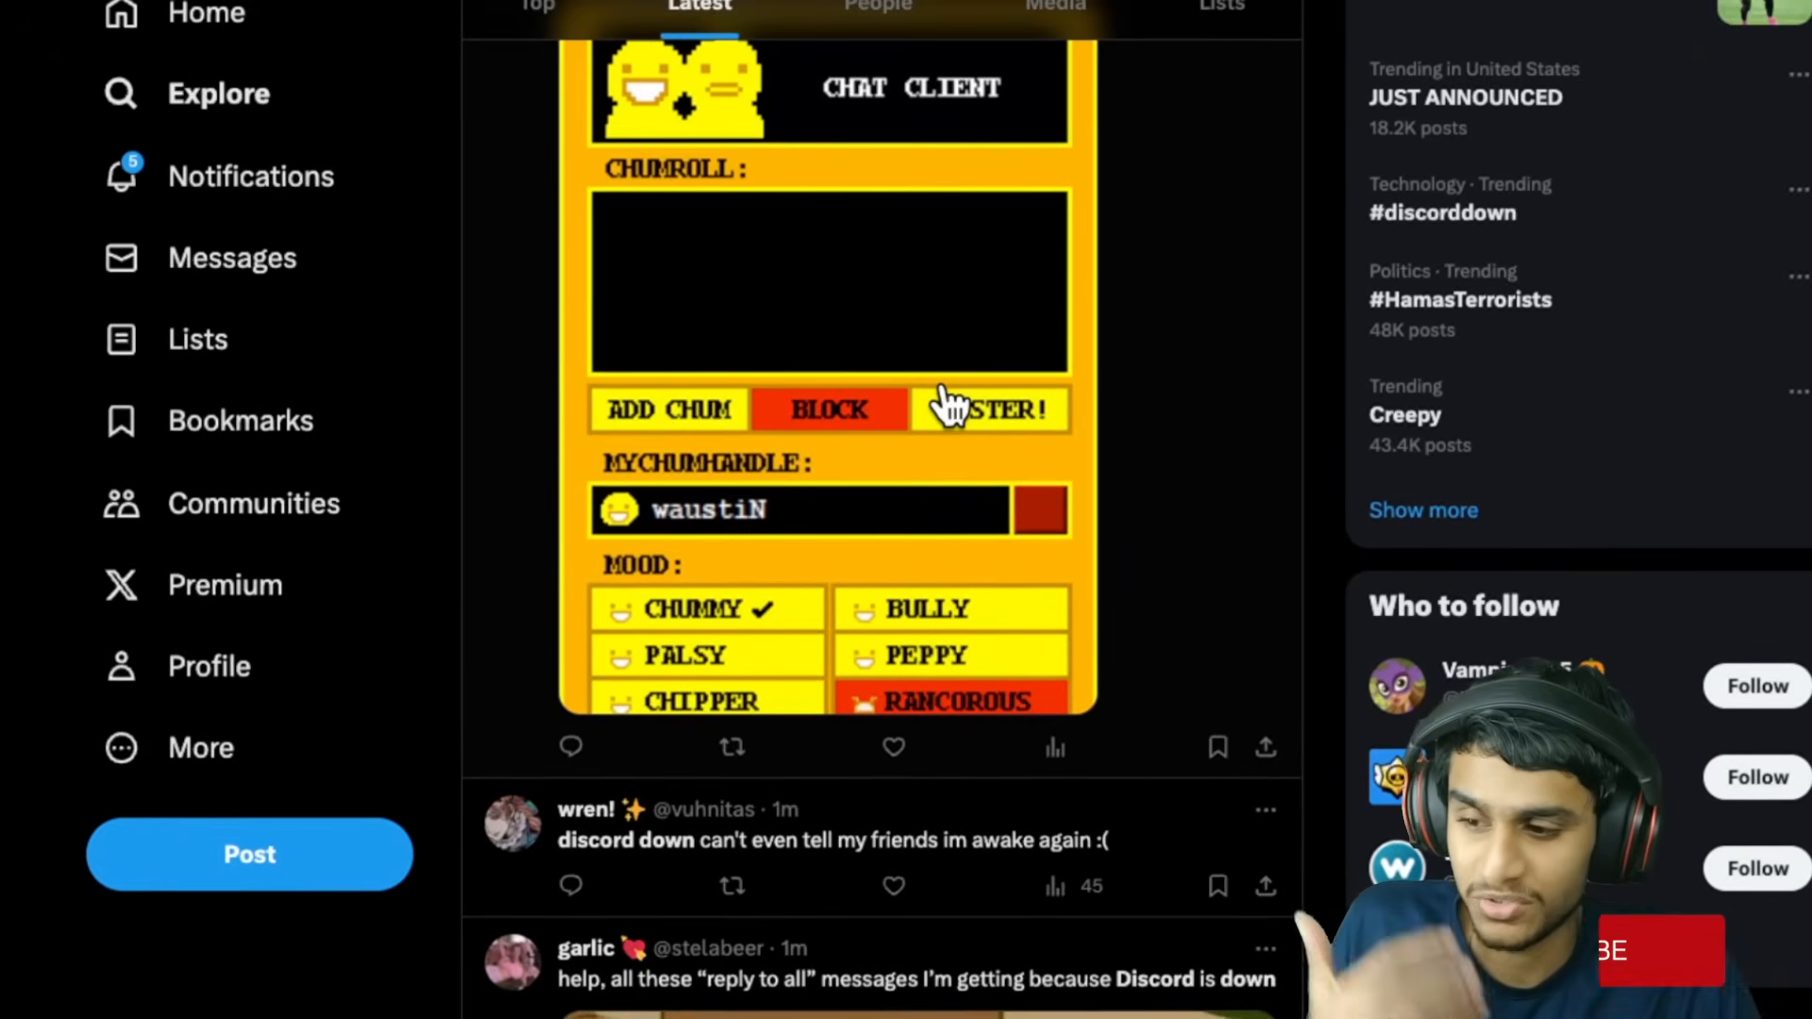
pyautogui.scroll(-3)
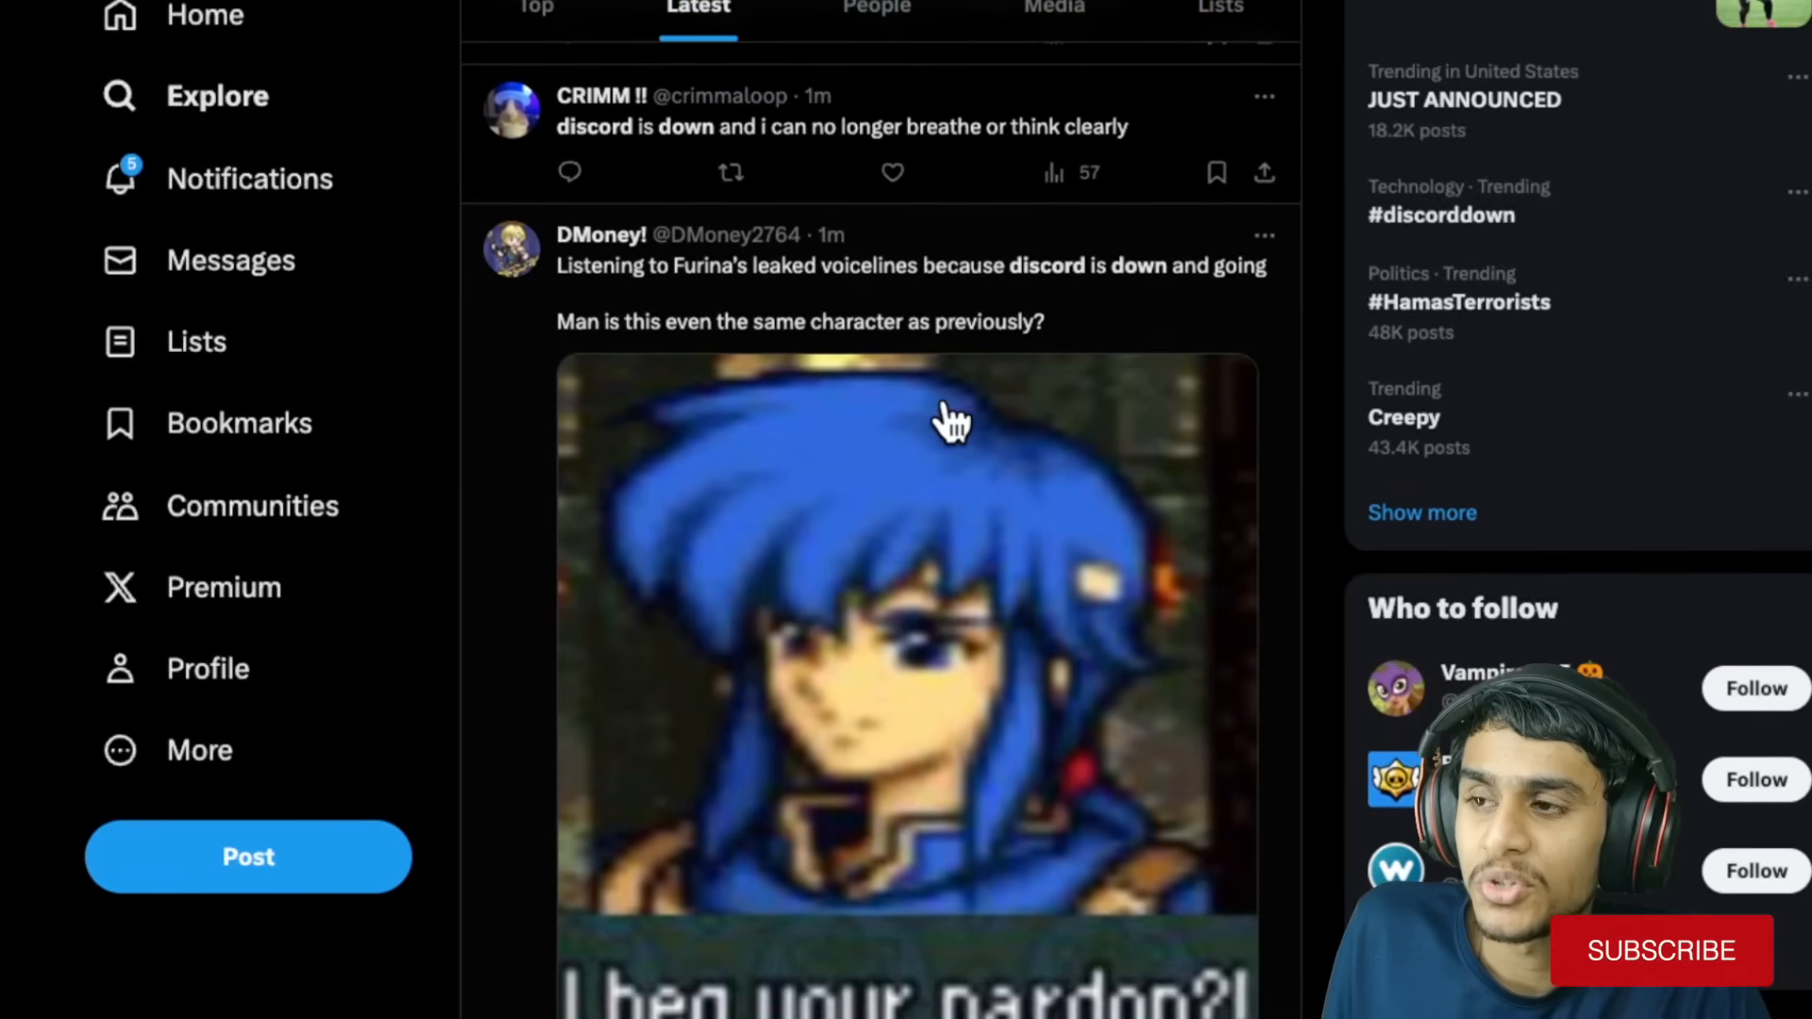
pyautogui.scroll(-3)
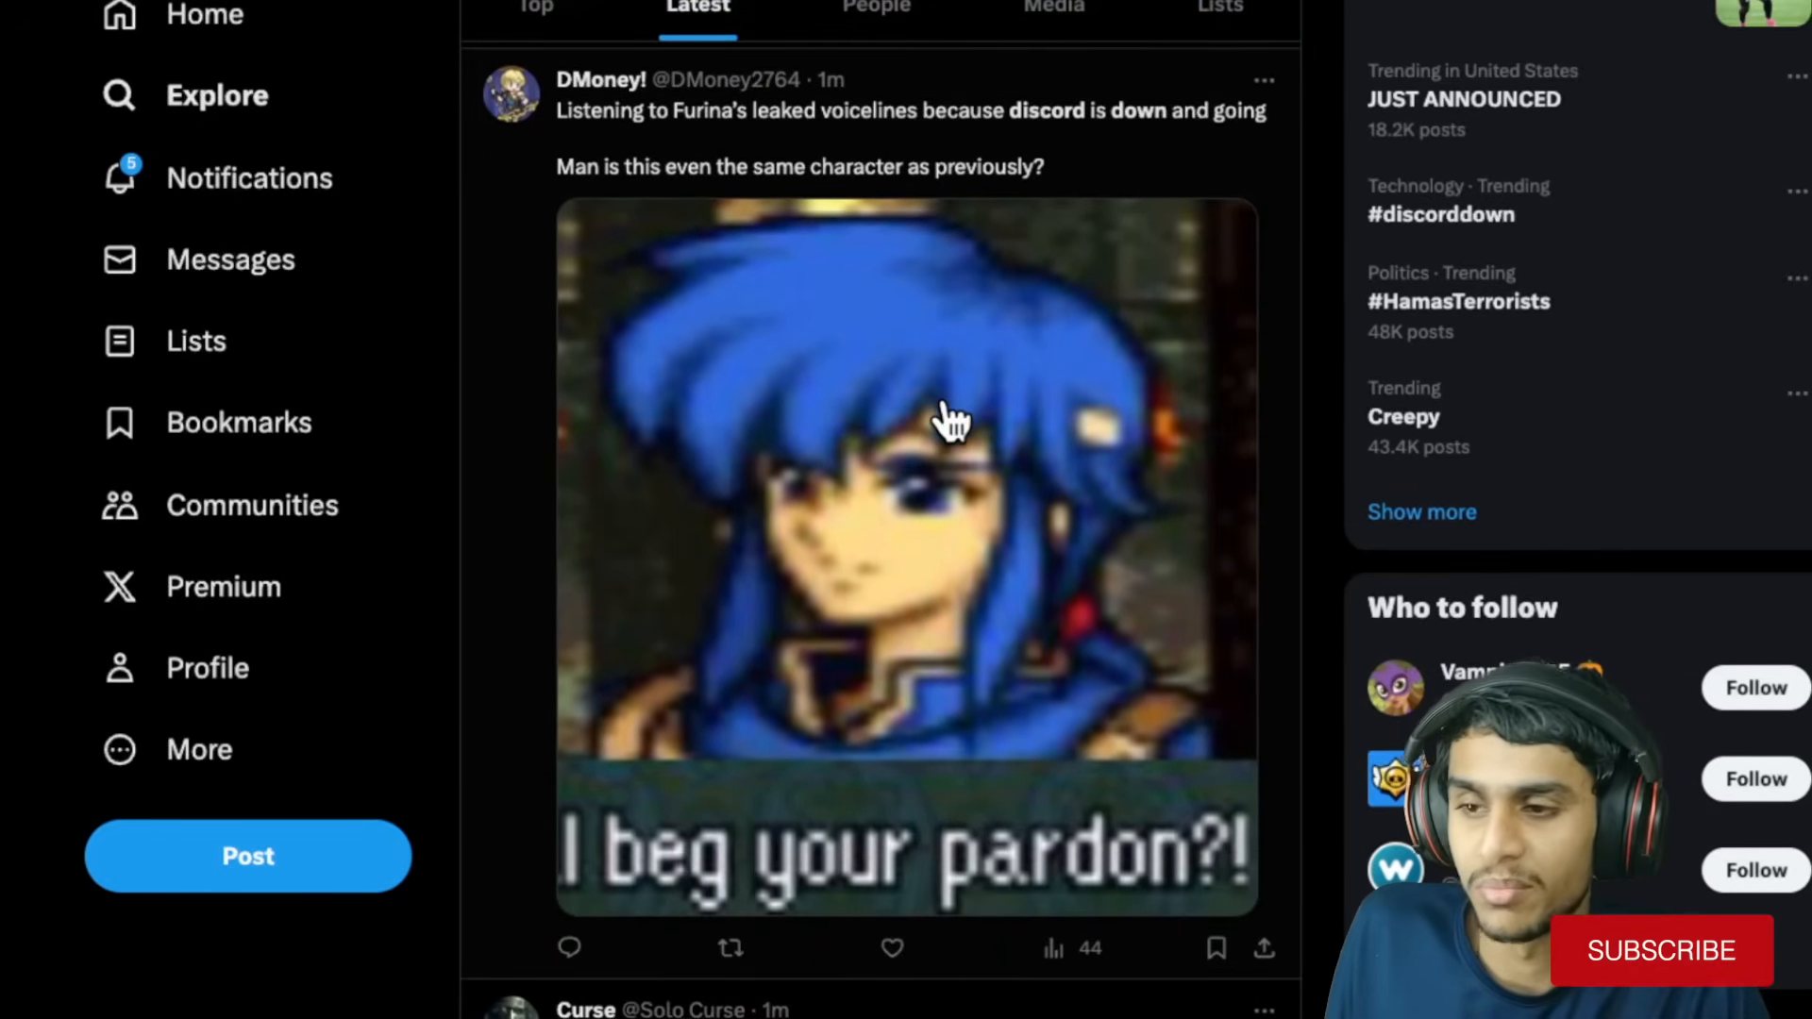
pyautogui.scroll(-3)
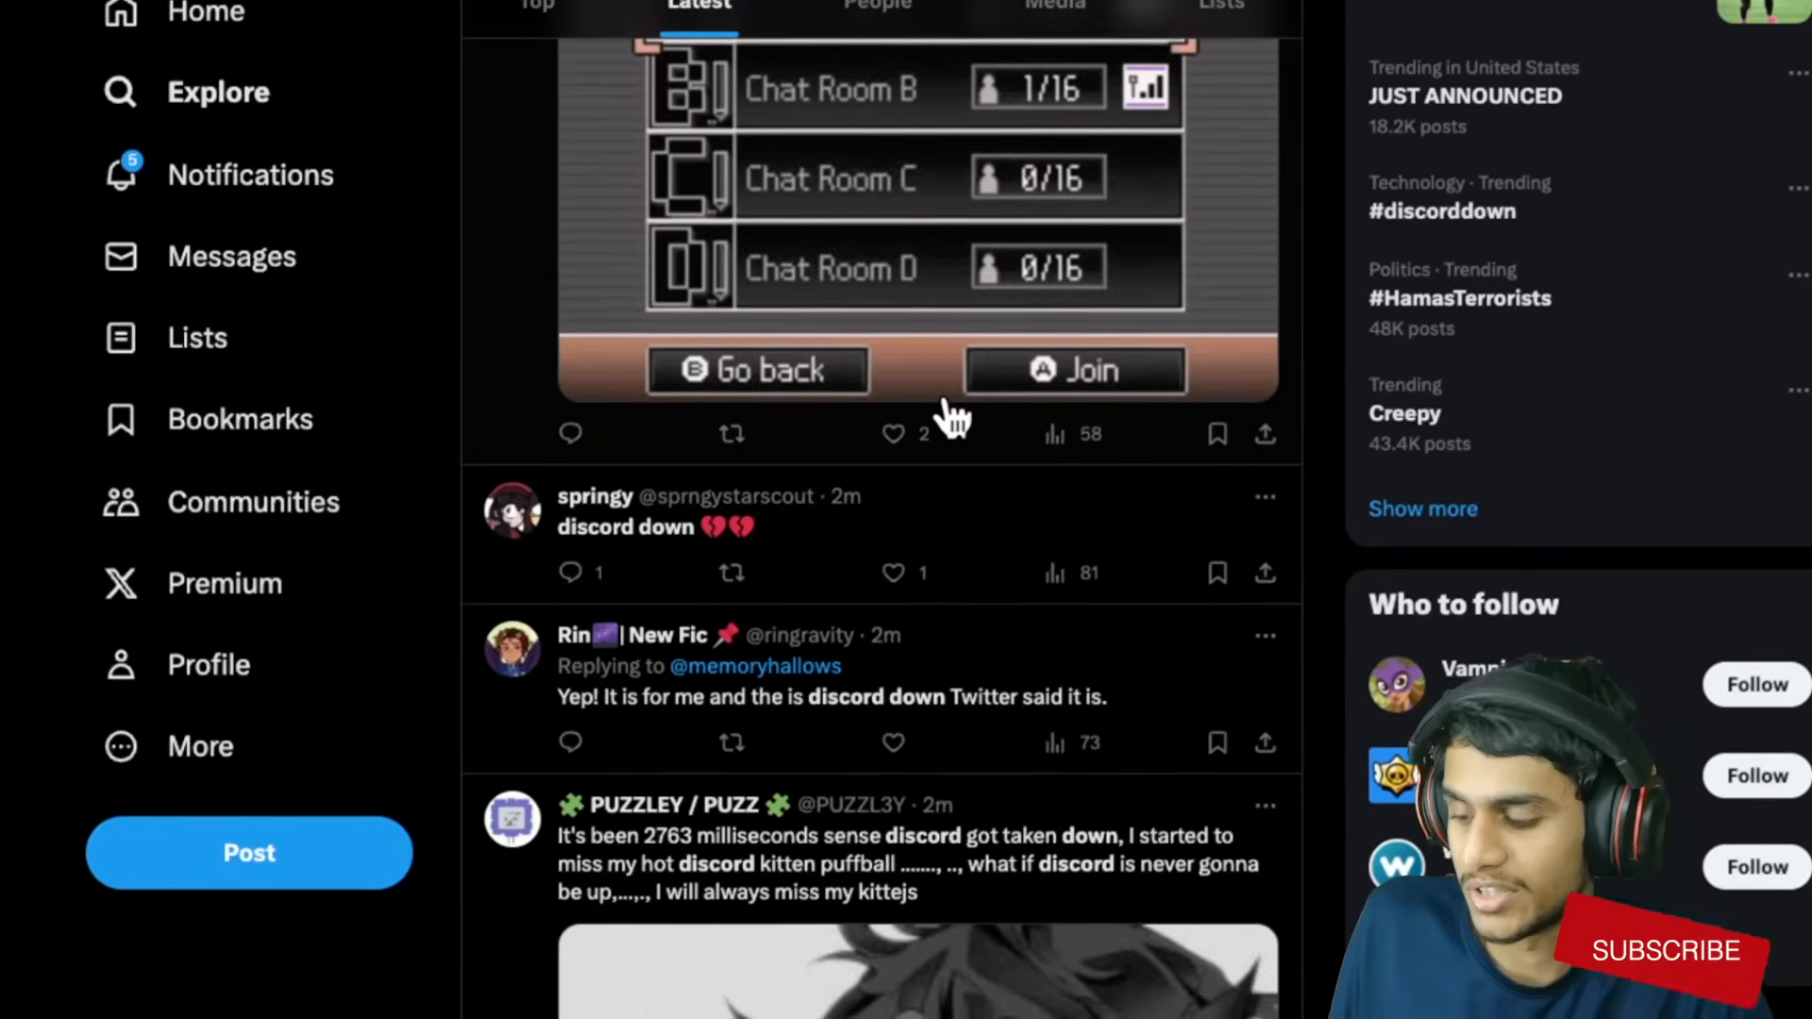